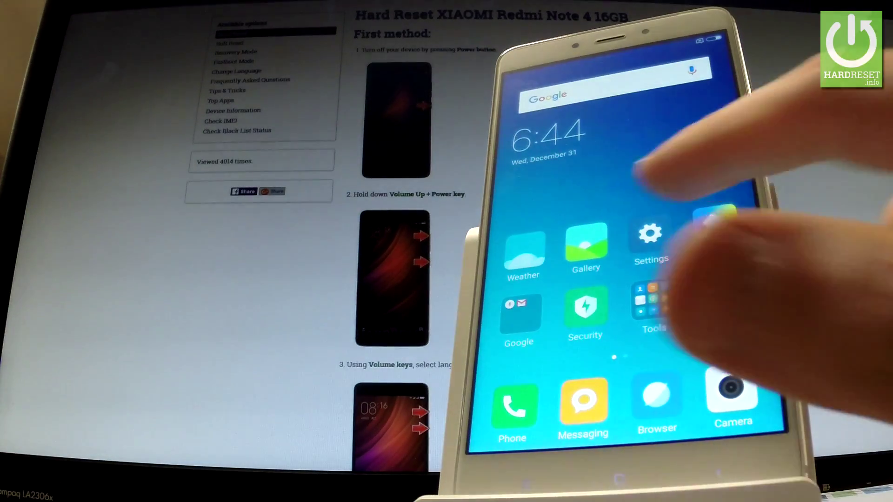
- Open Settings and scroll Additional settings down until Backup & reset is visible
left_click(648, 236)
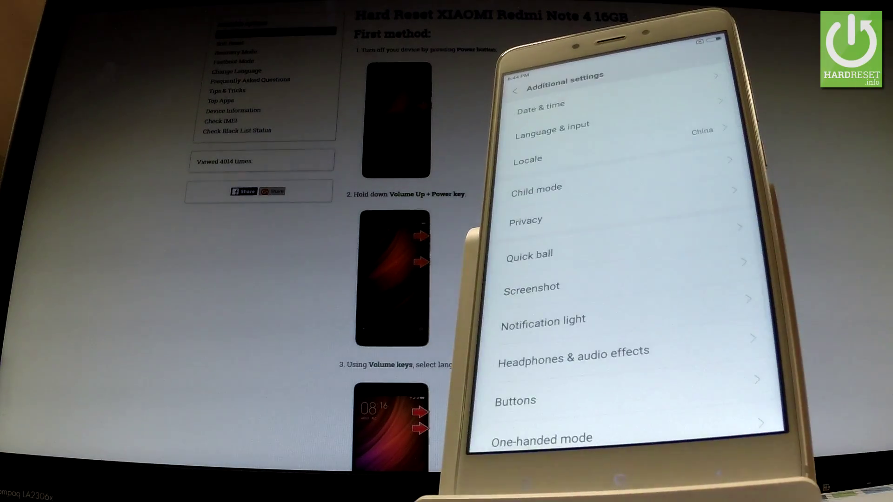
scroll("down", 3)
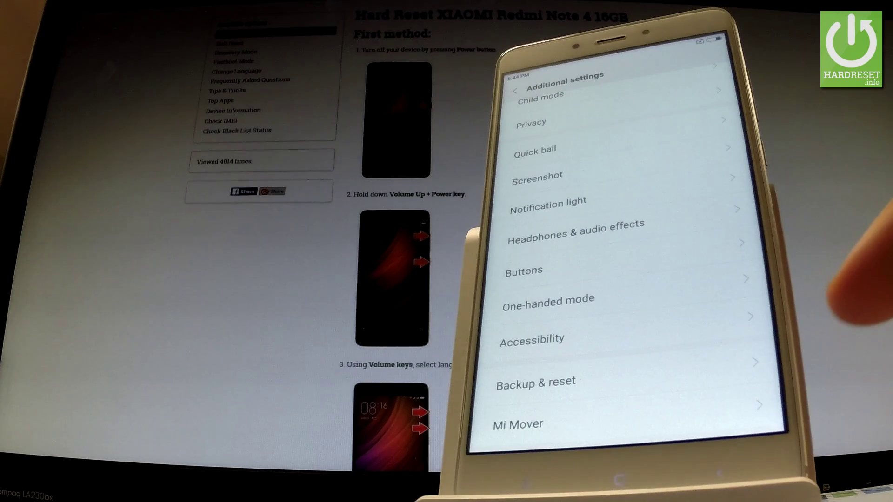
- Go through Backup & reset and Factory data reset to the Reset phone confirmation
left_click(535, 381)
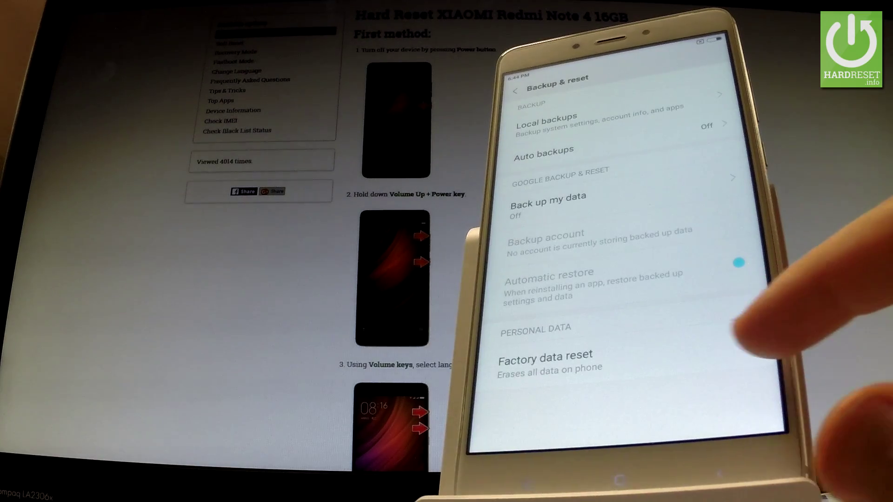
left_click(546, 354)
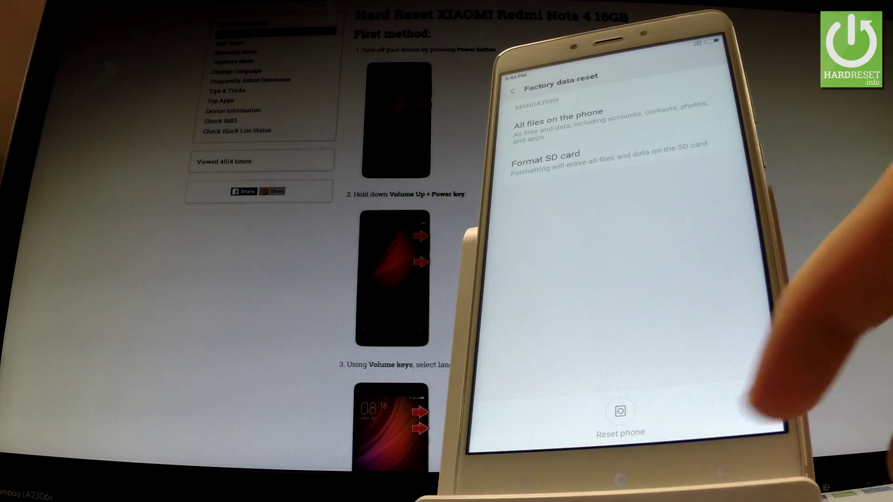
left_click(622, 423)
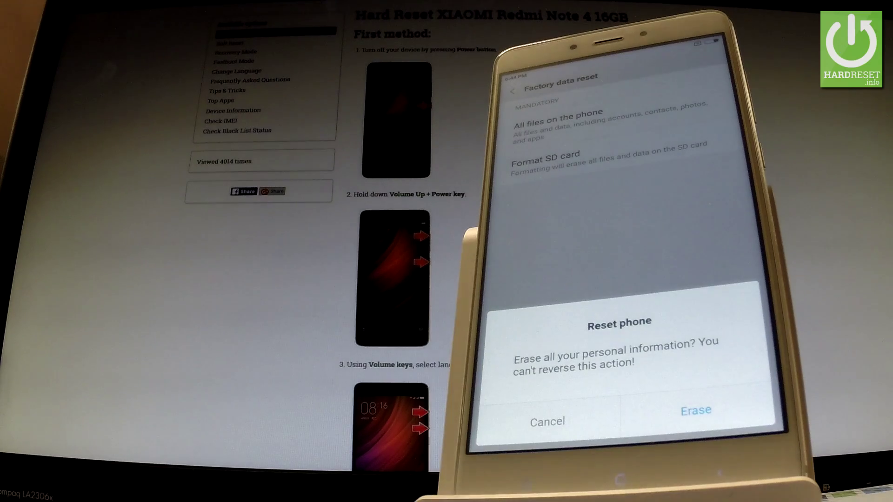